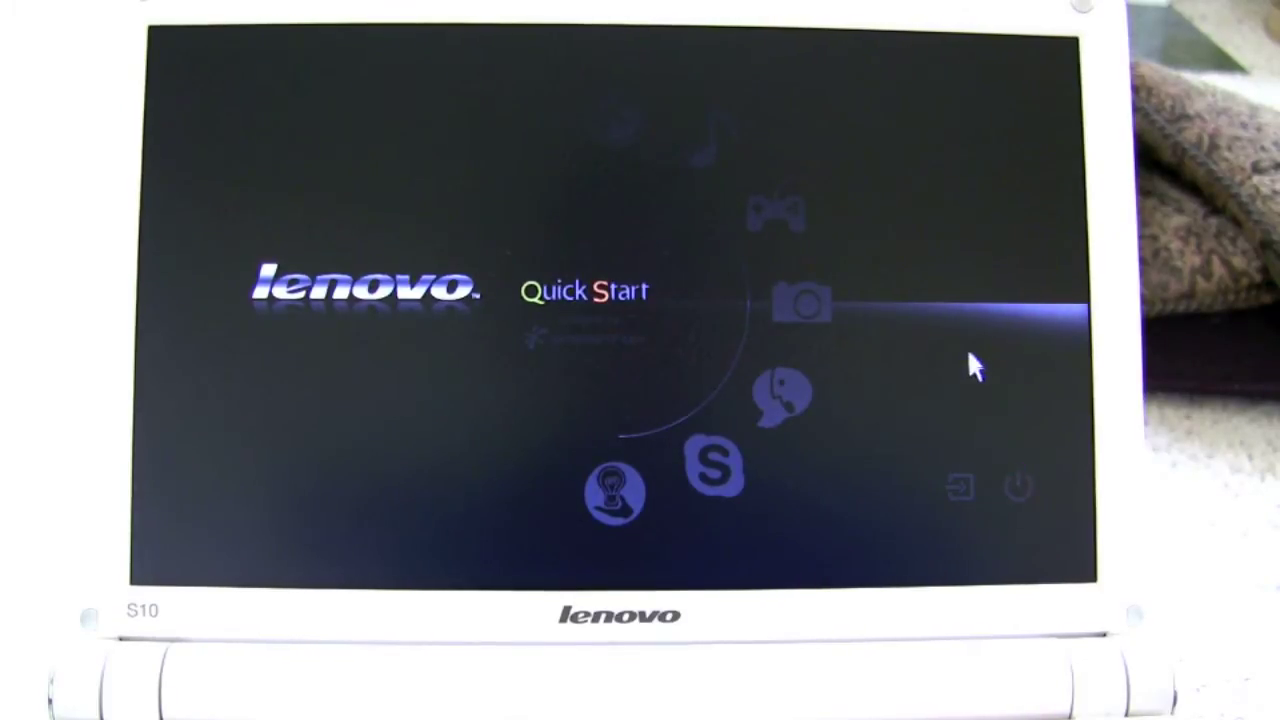
mouse_move(1015, 487)
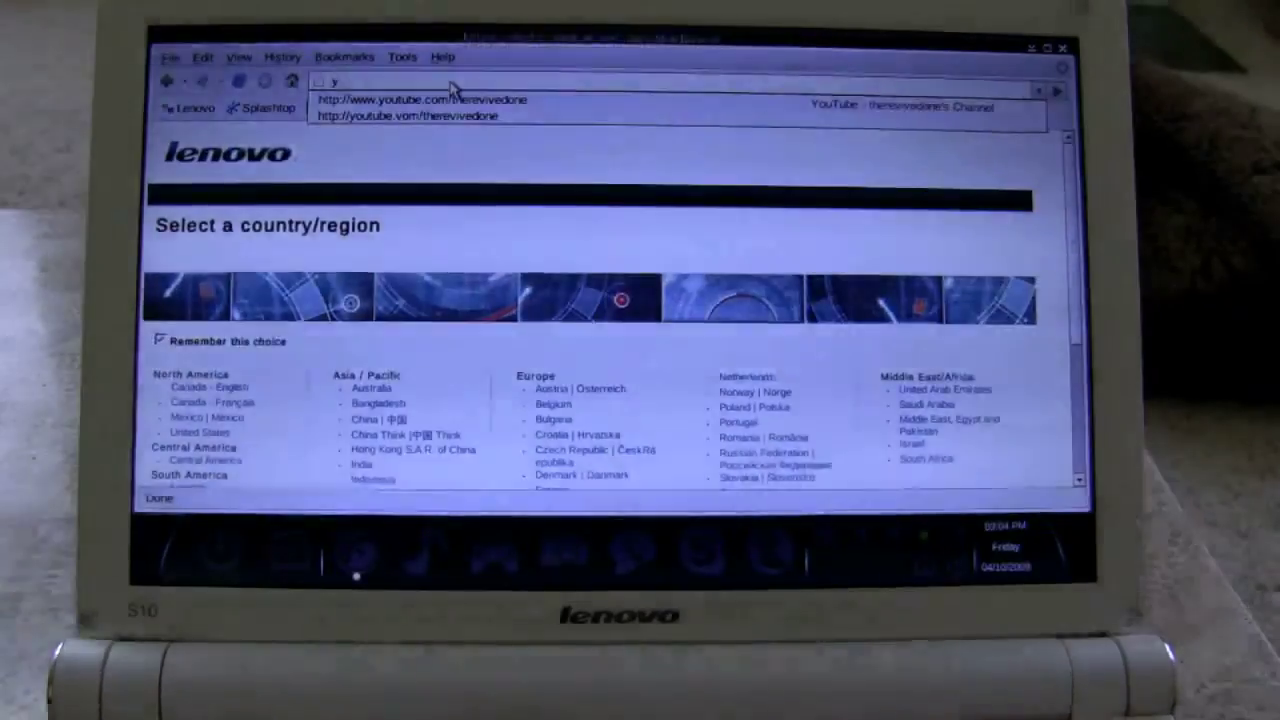
Step: Open the suggested YouTube channel, play the Lenovo ideapad unboxing video, then pause it
left_click(423, 116)
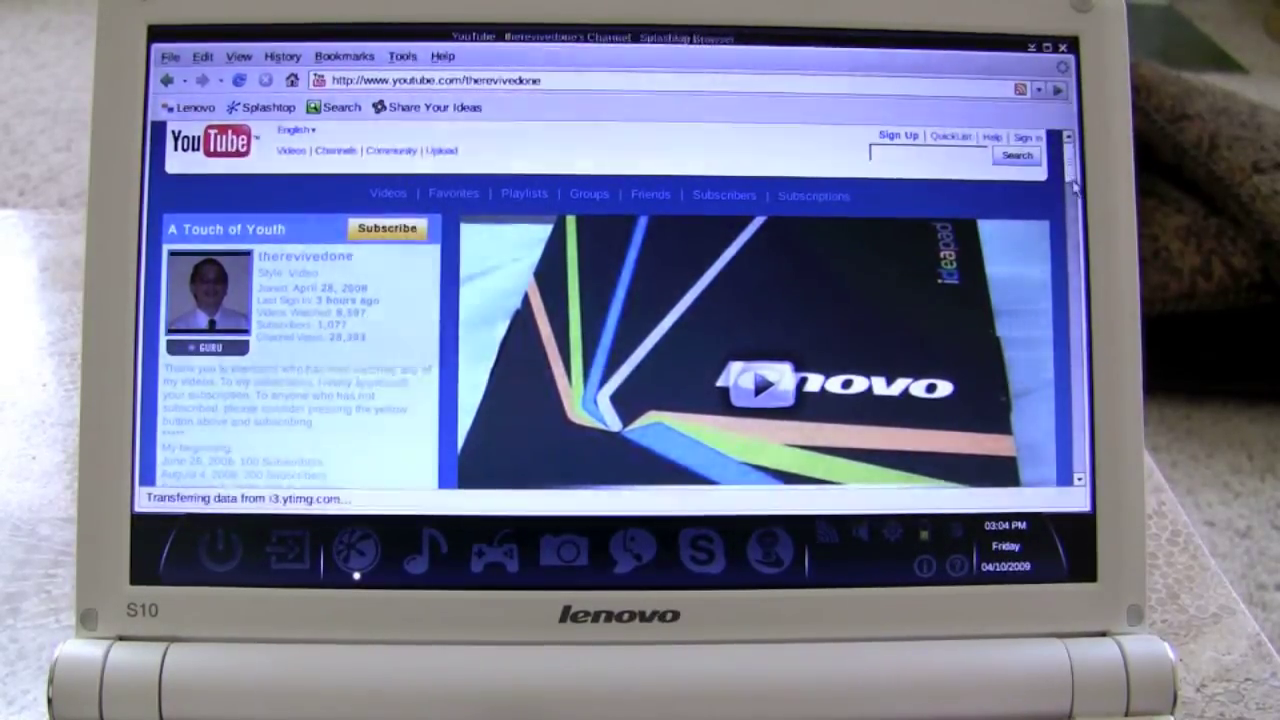
scroll("down", 3)
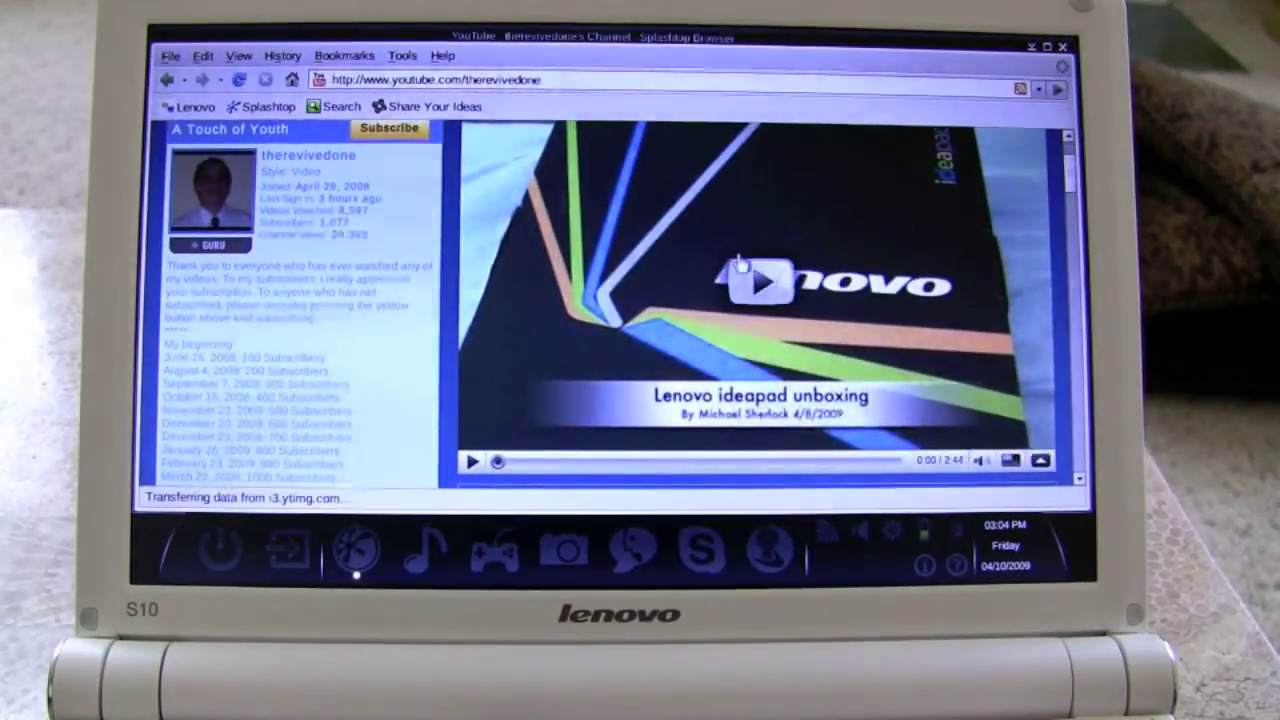
left_click(750, 280)
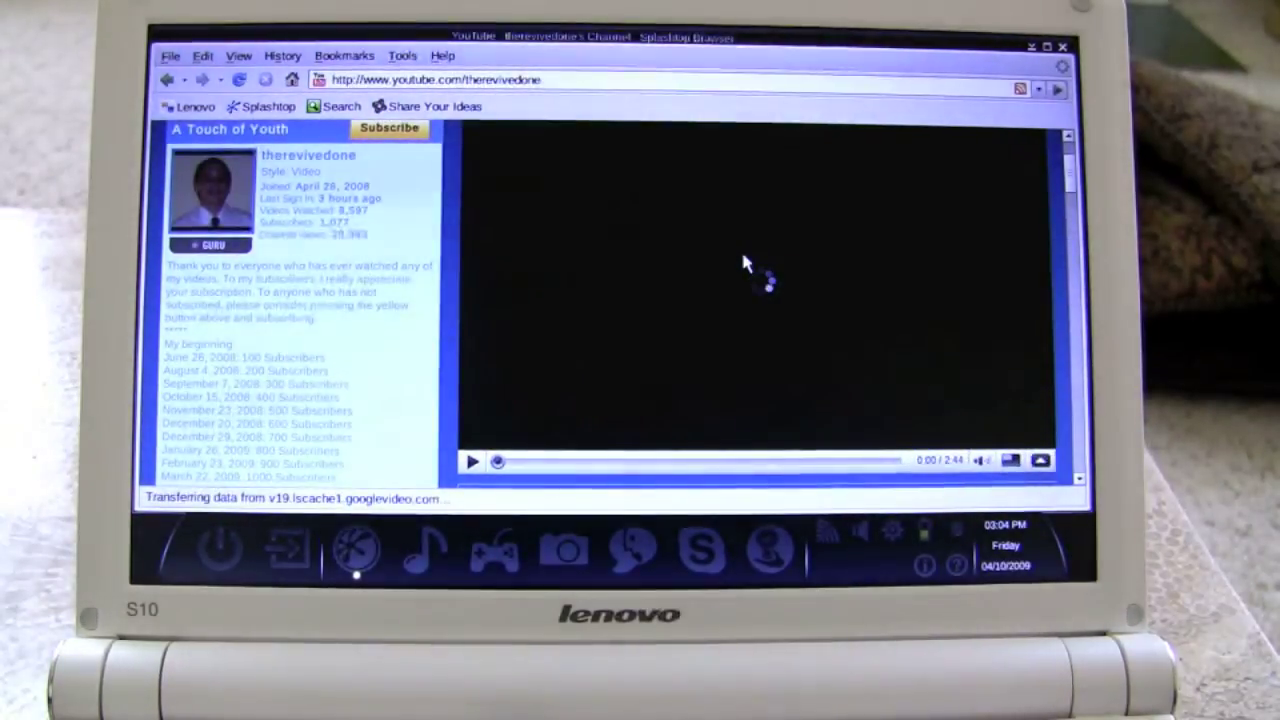
left_click(469, 461)
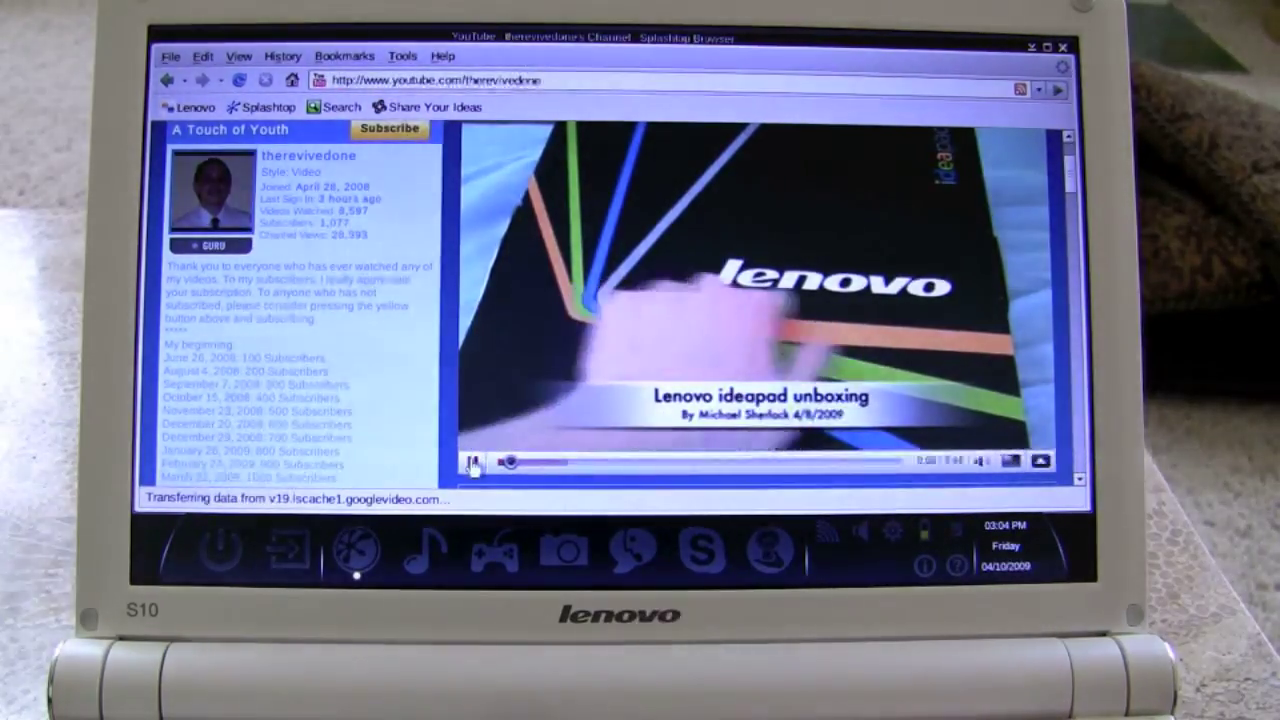
left_click(474, 461)
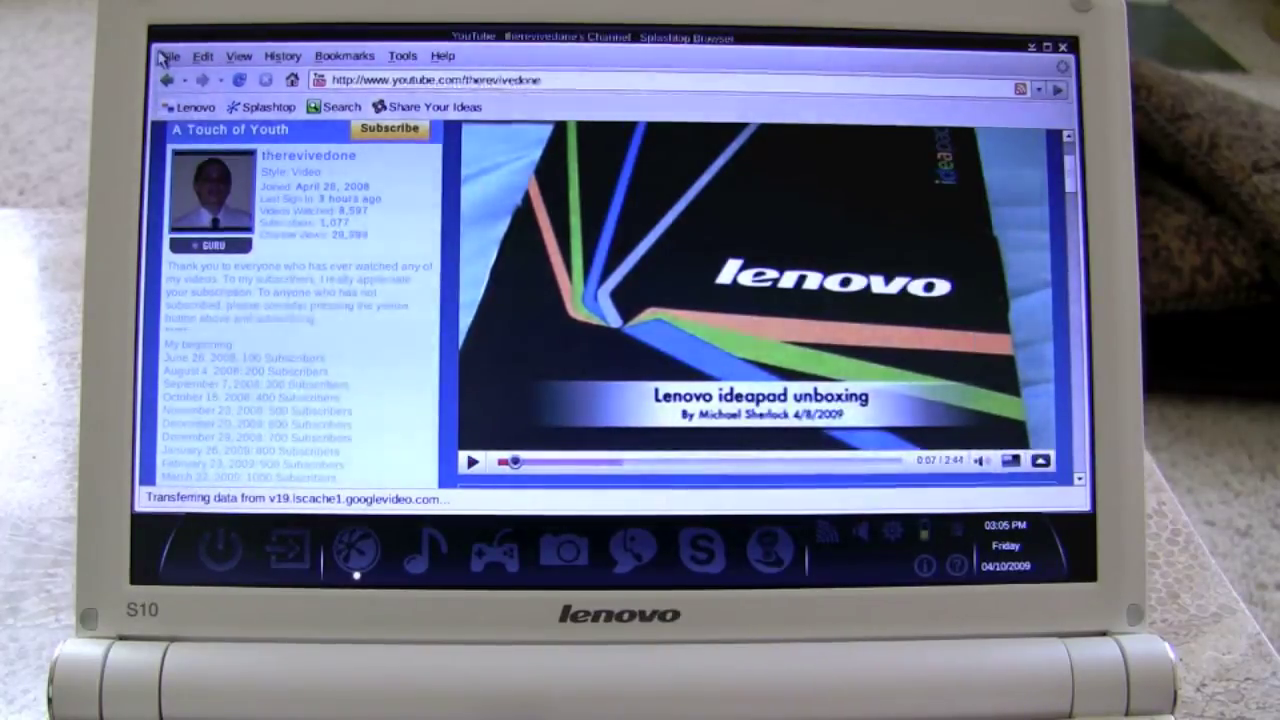
Step: Open a new Untitled tab from the File menu and close it again
left_click(171, 55)
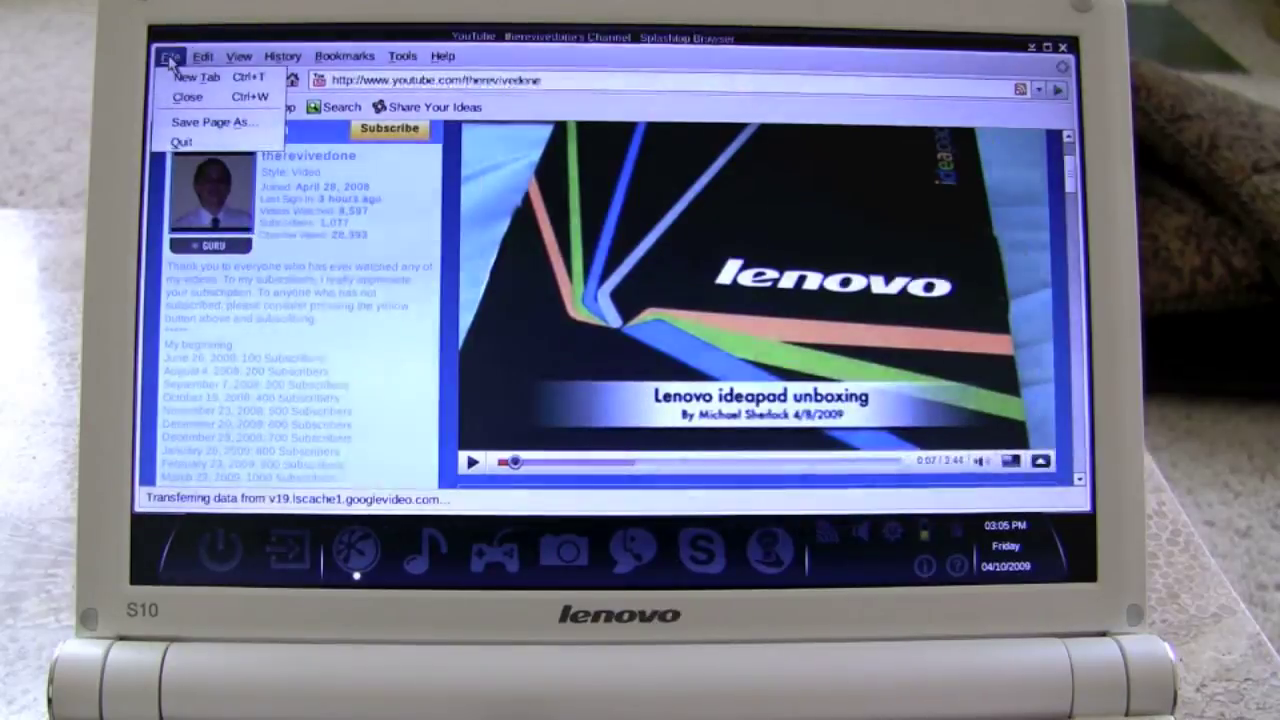
left_click(195, 76)
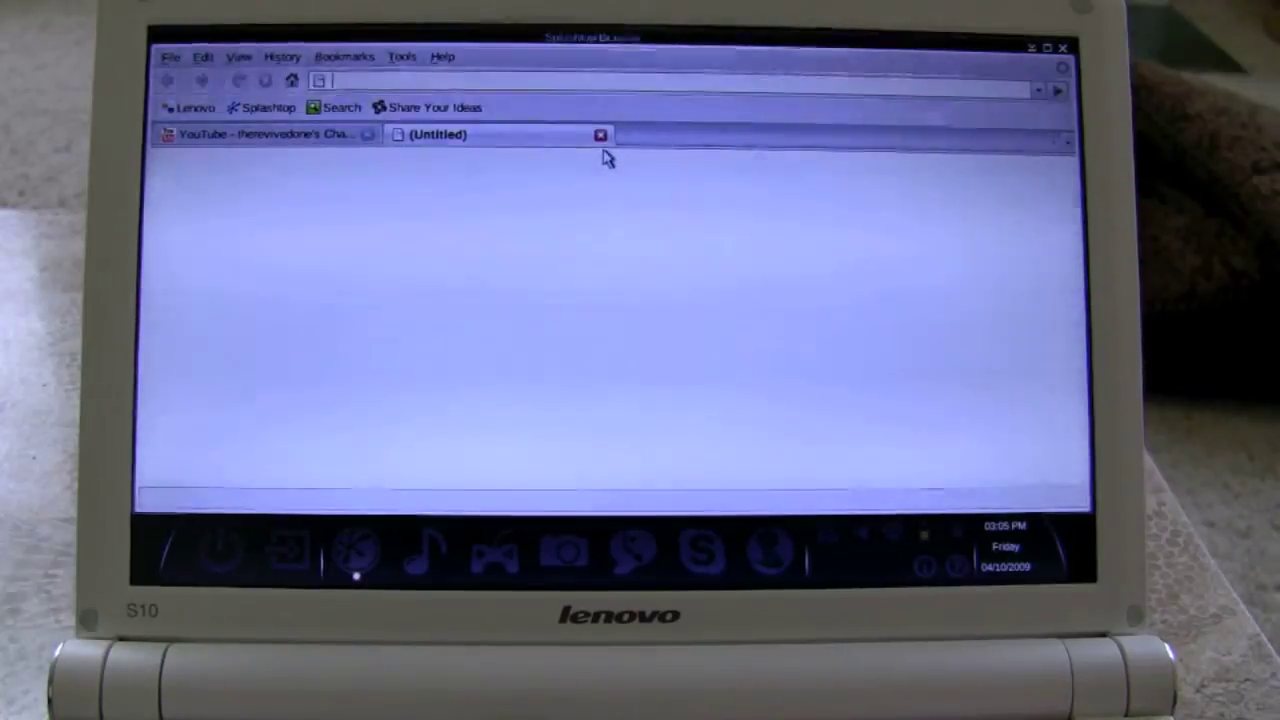
left_click(255, 134)
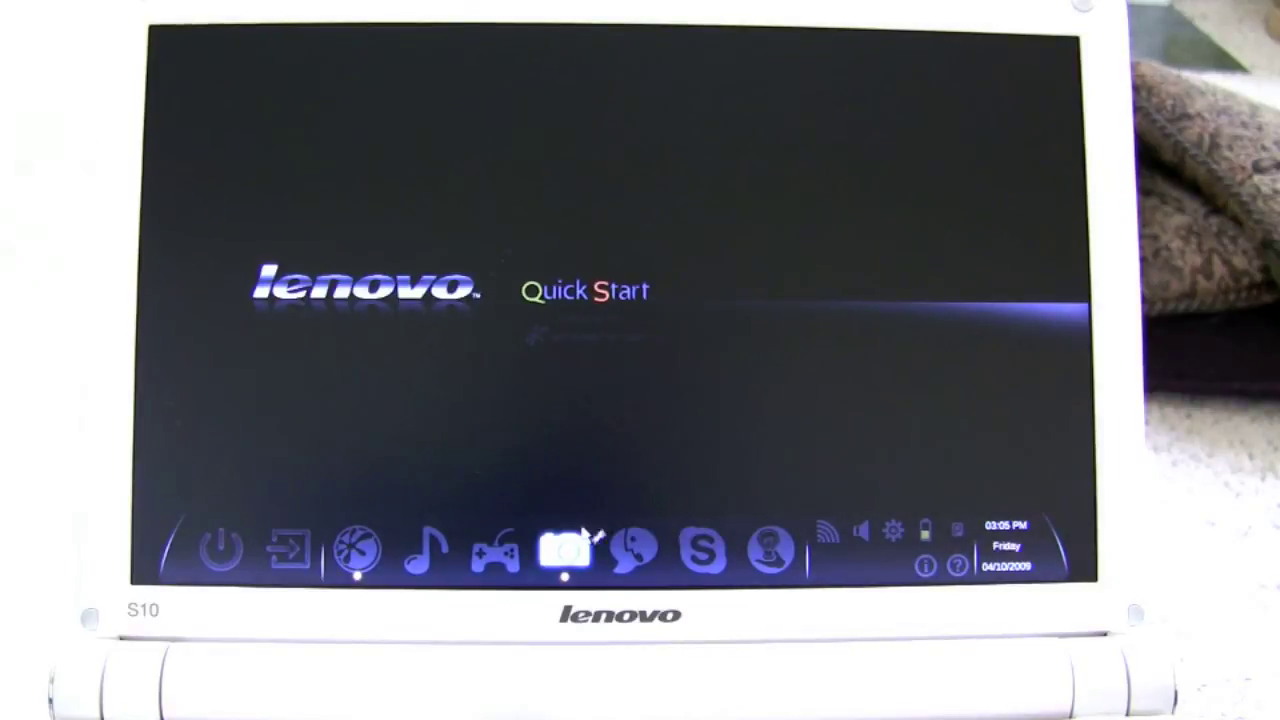
Step: Browse the Example folder photos in Photo Manager, then start adding a Chat account
left_click(566, 558)
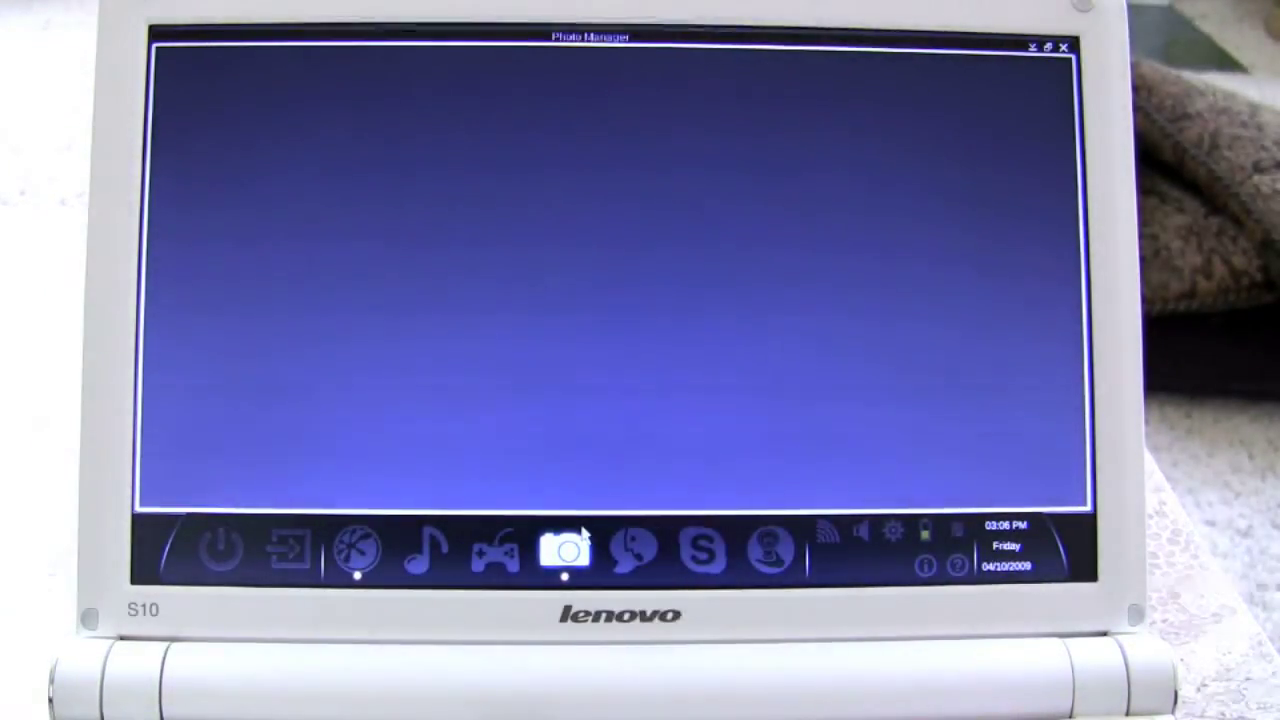
left_click(566, 555)
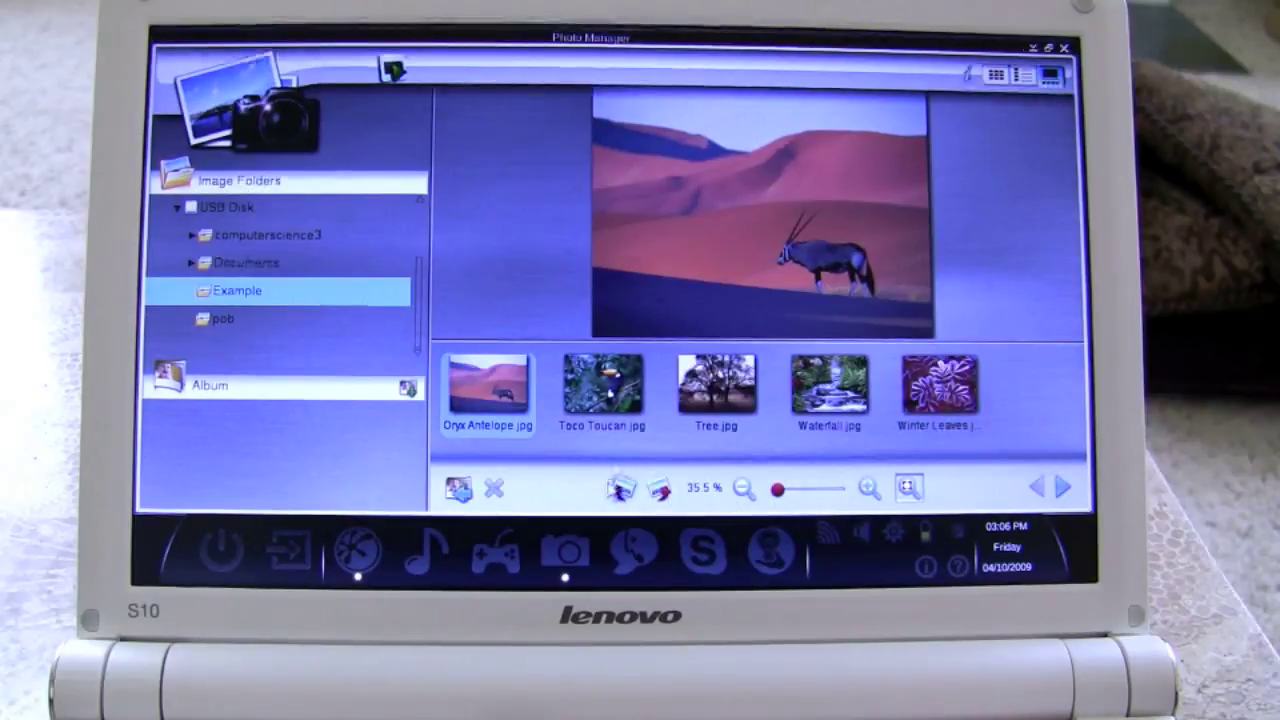
mouse_move(459, 490)
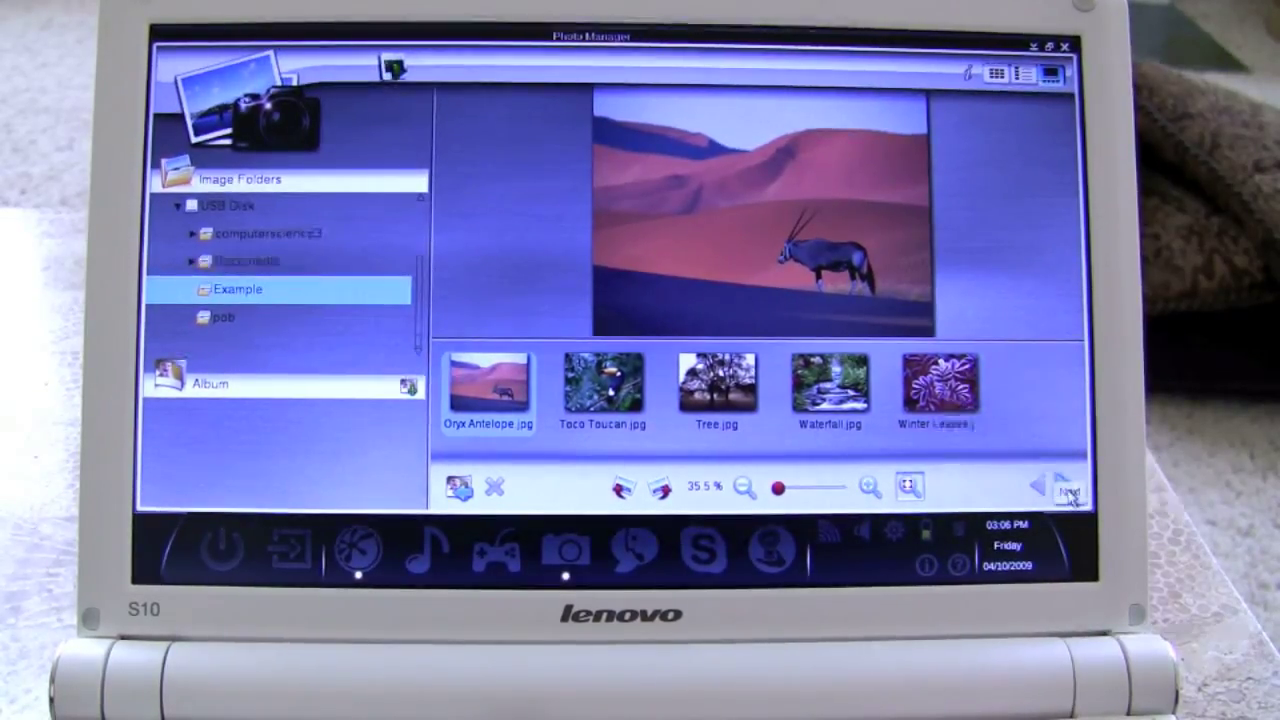
left_click(1060, 488)
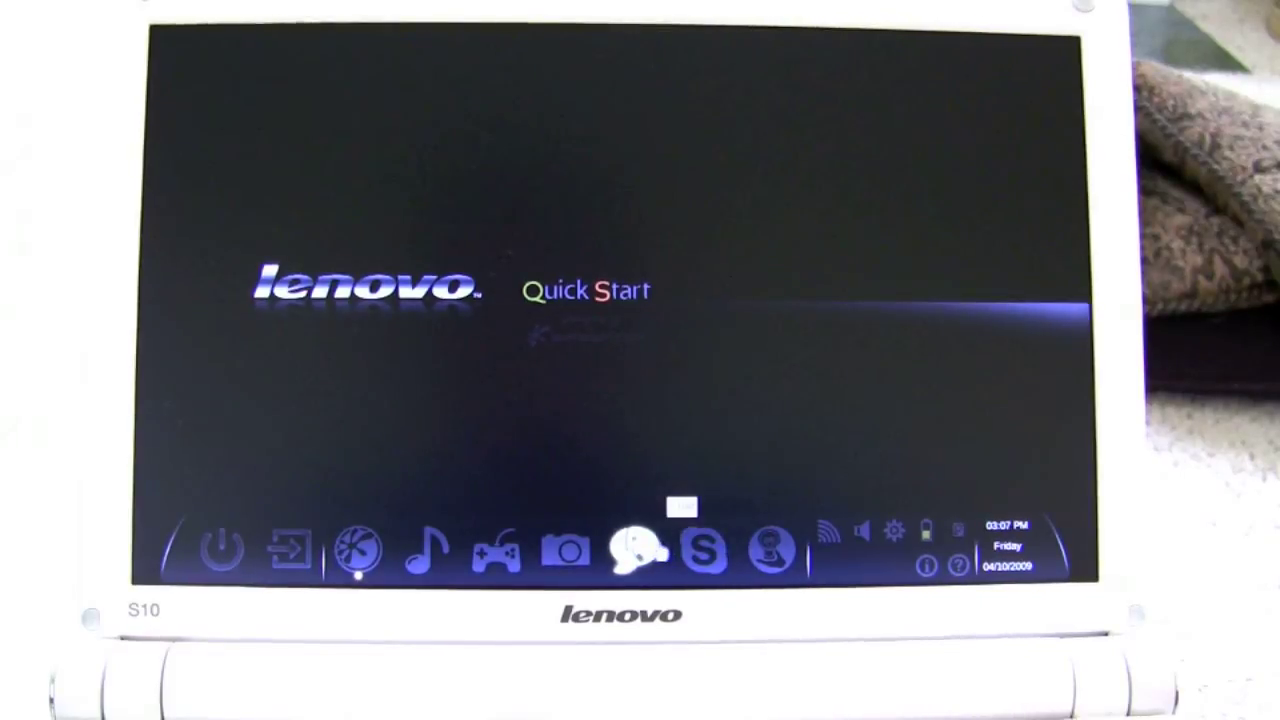
left_click(638, 555)
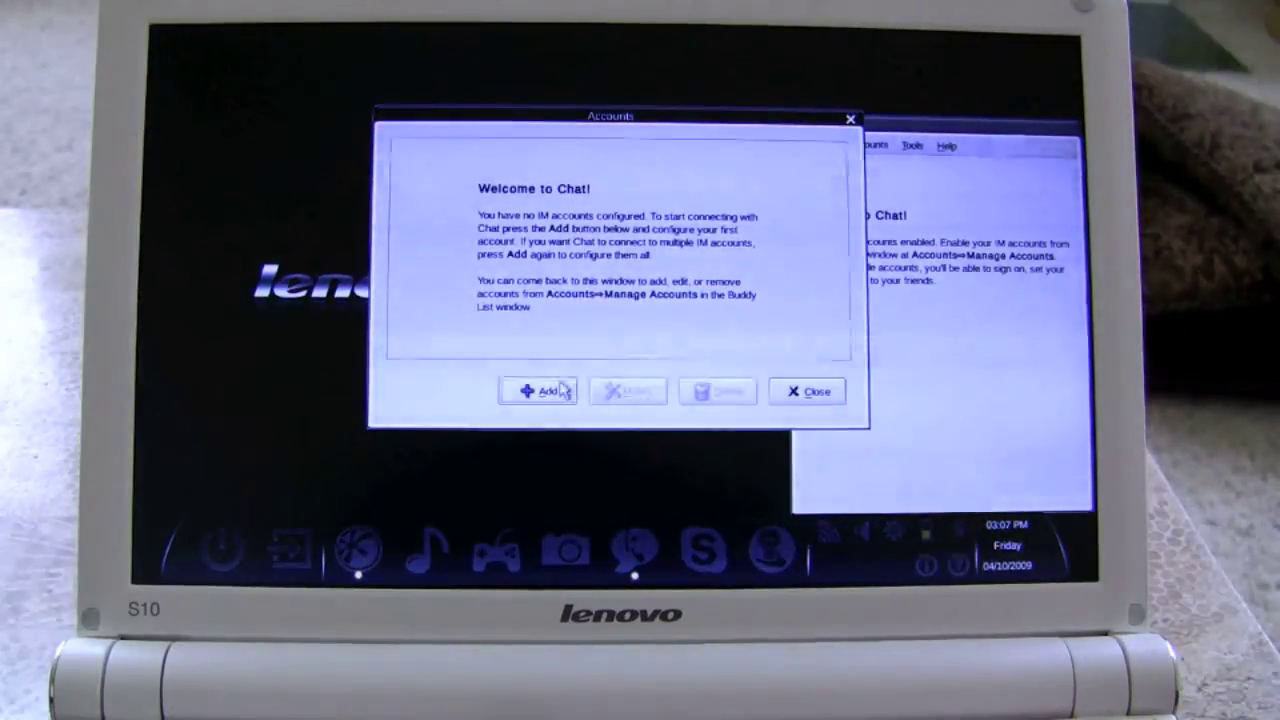
left_click(537, 391)
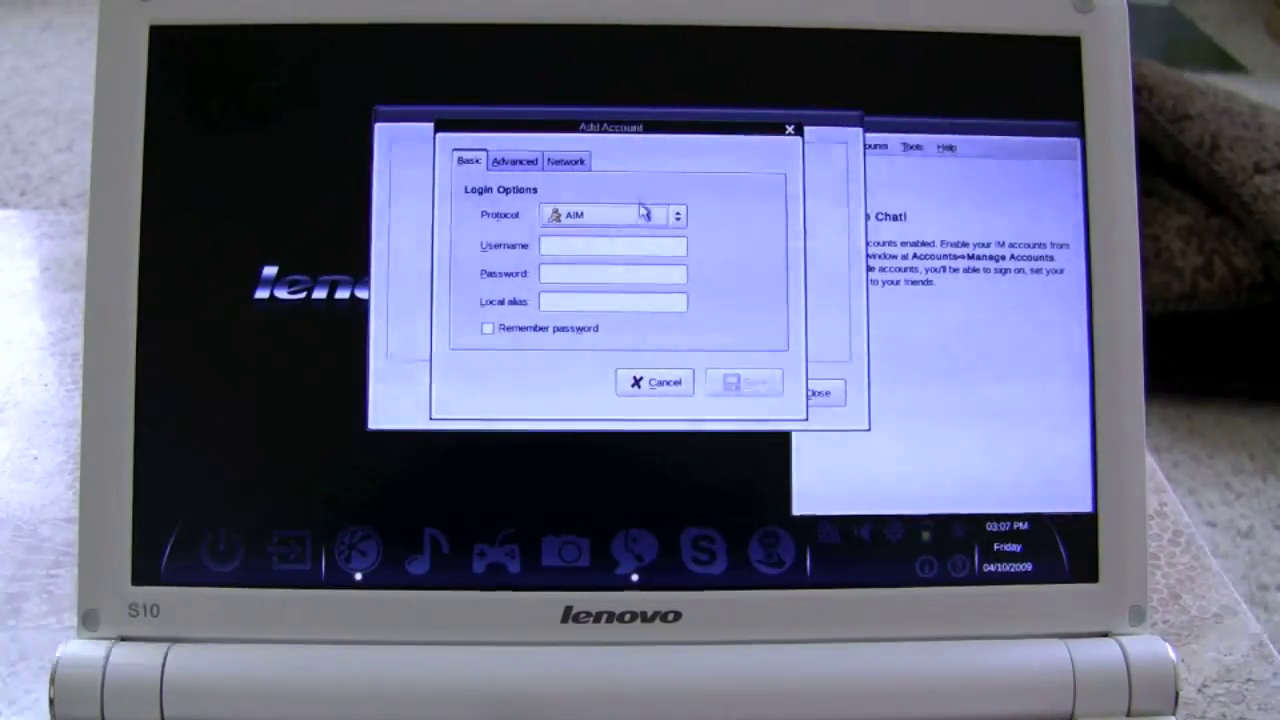
Step: View the Protocol list, keep AIM, cancel the new account and close the Accounts window
left_click(678, 215)
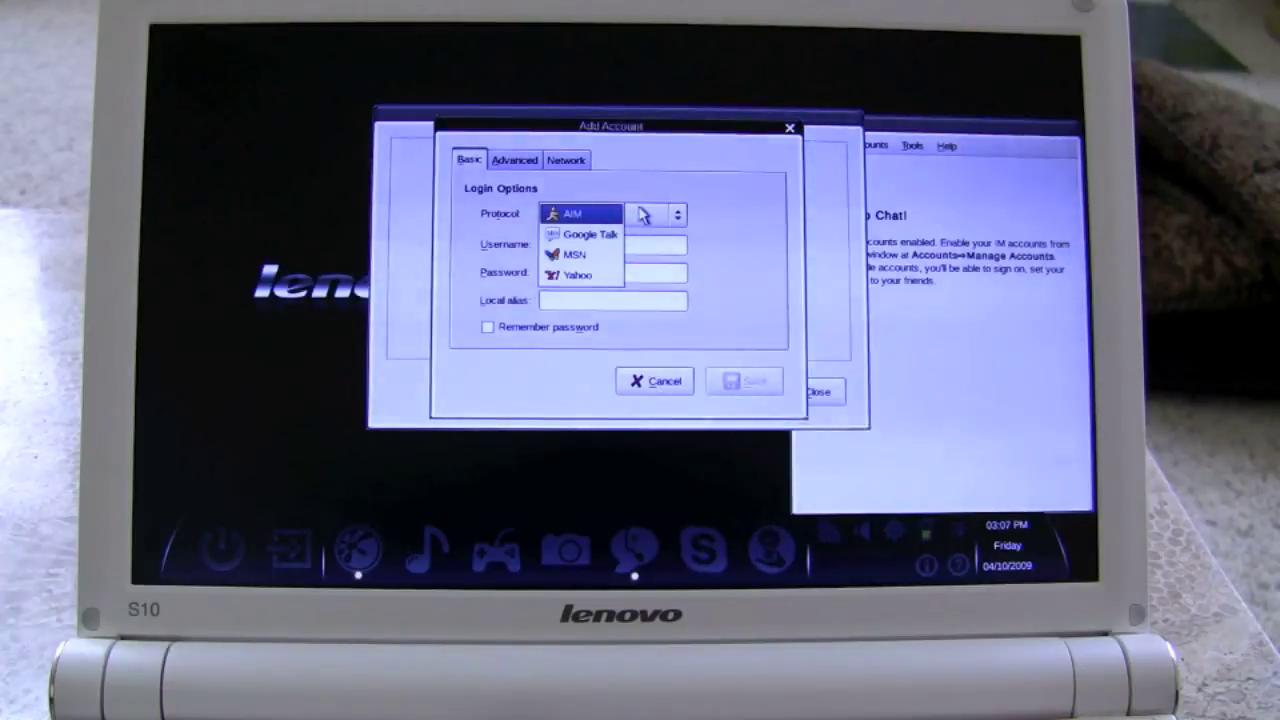
left_click(580, 213)
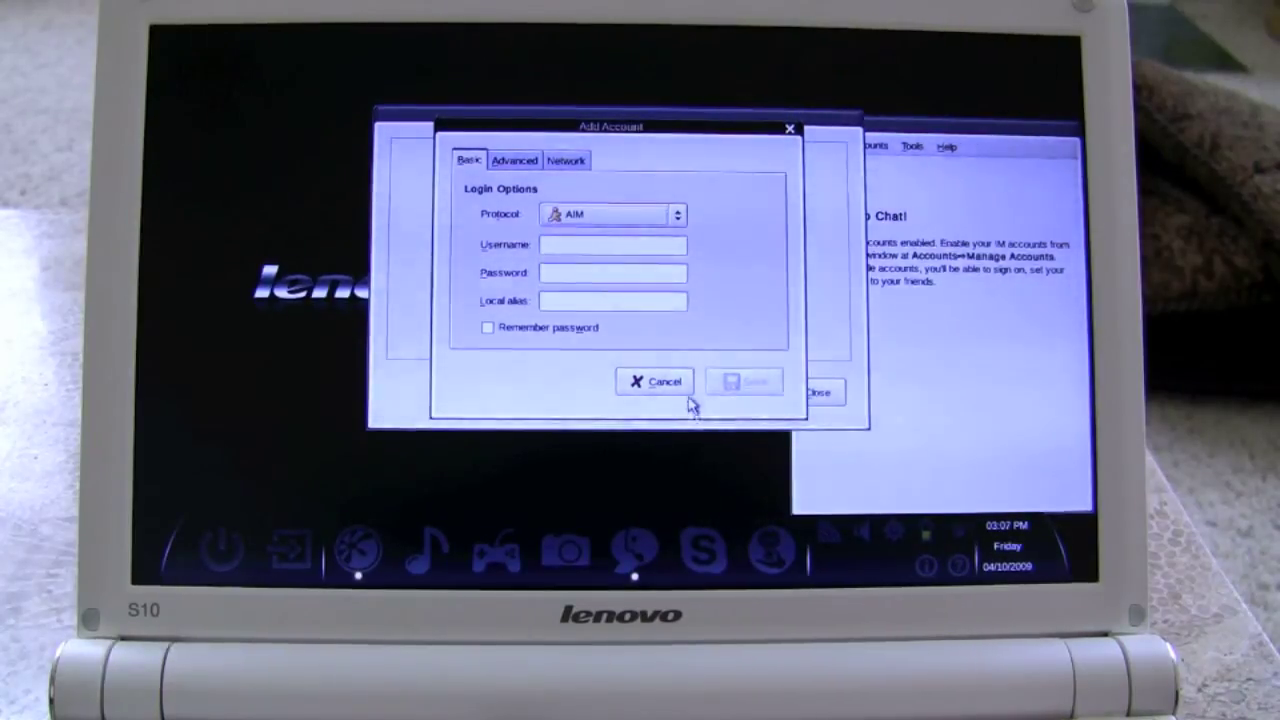
left_click(654, 381)
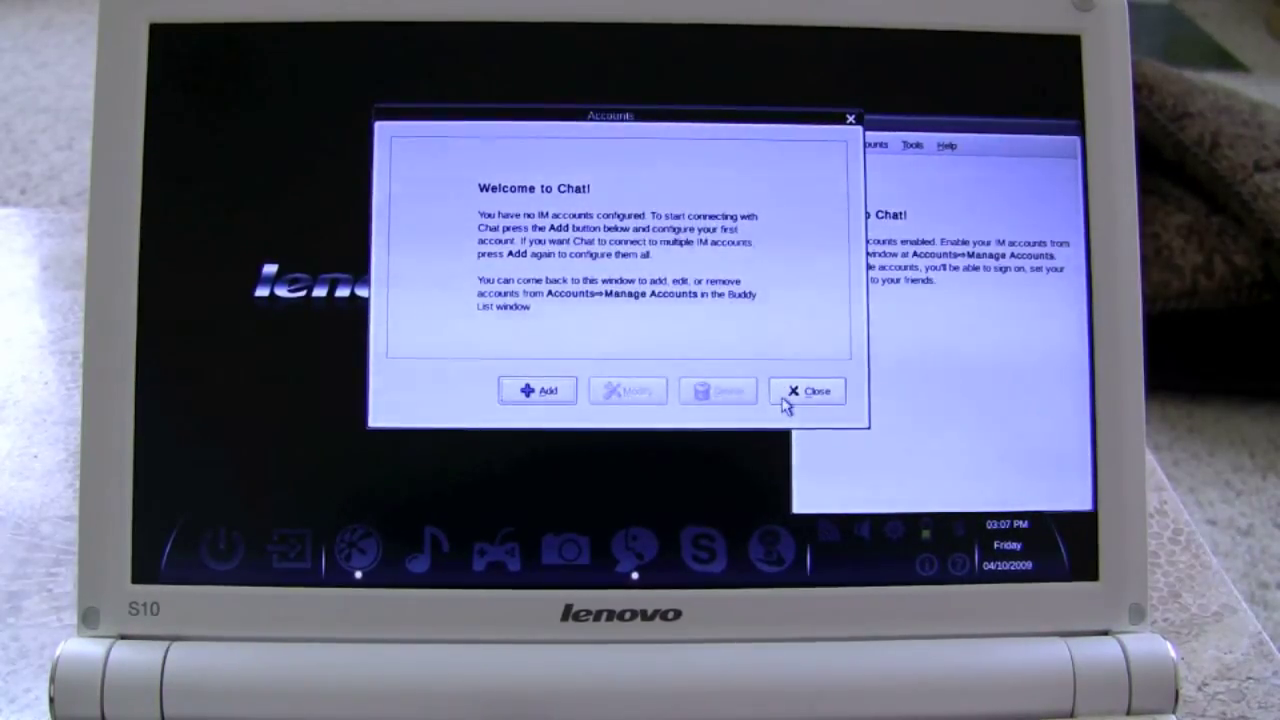
left_click(809, 390)
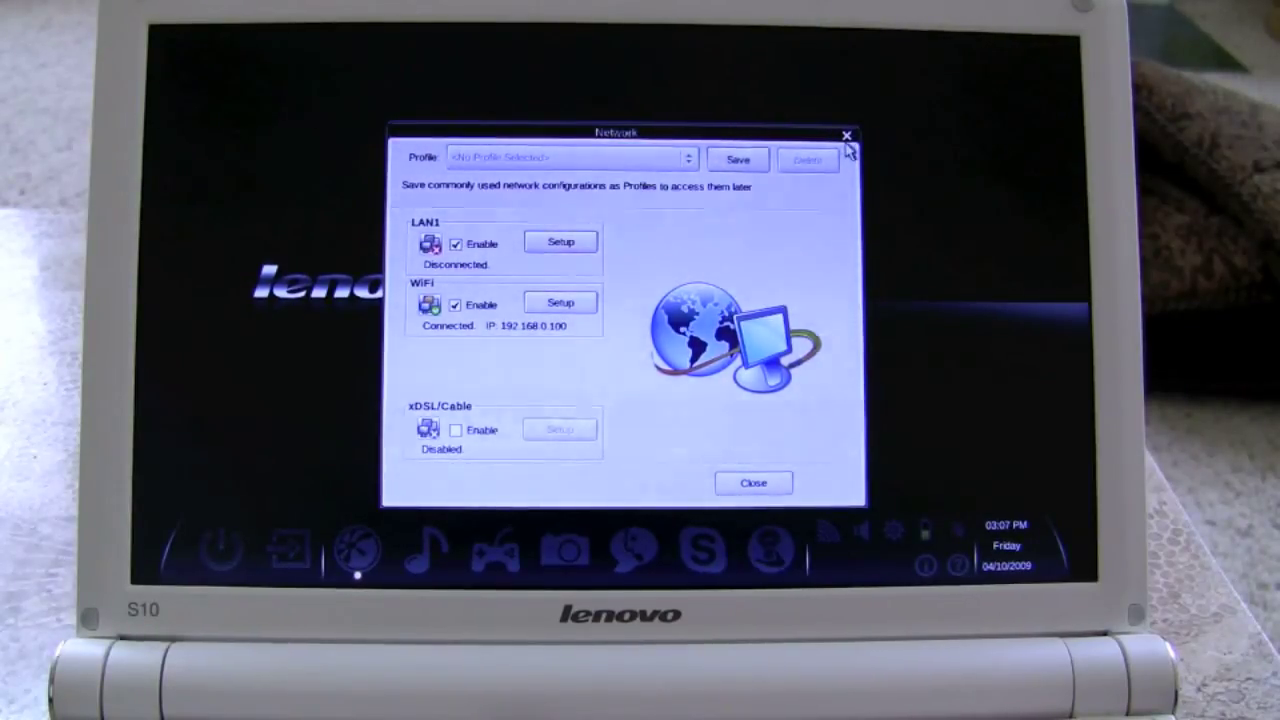
Step: Close the Network settings window after reviewing LAN1, WiFi and xDSL/Cable status
left_click(844, 133)
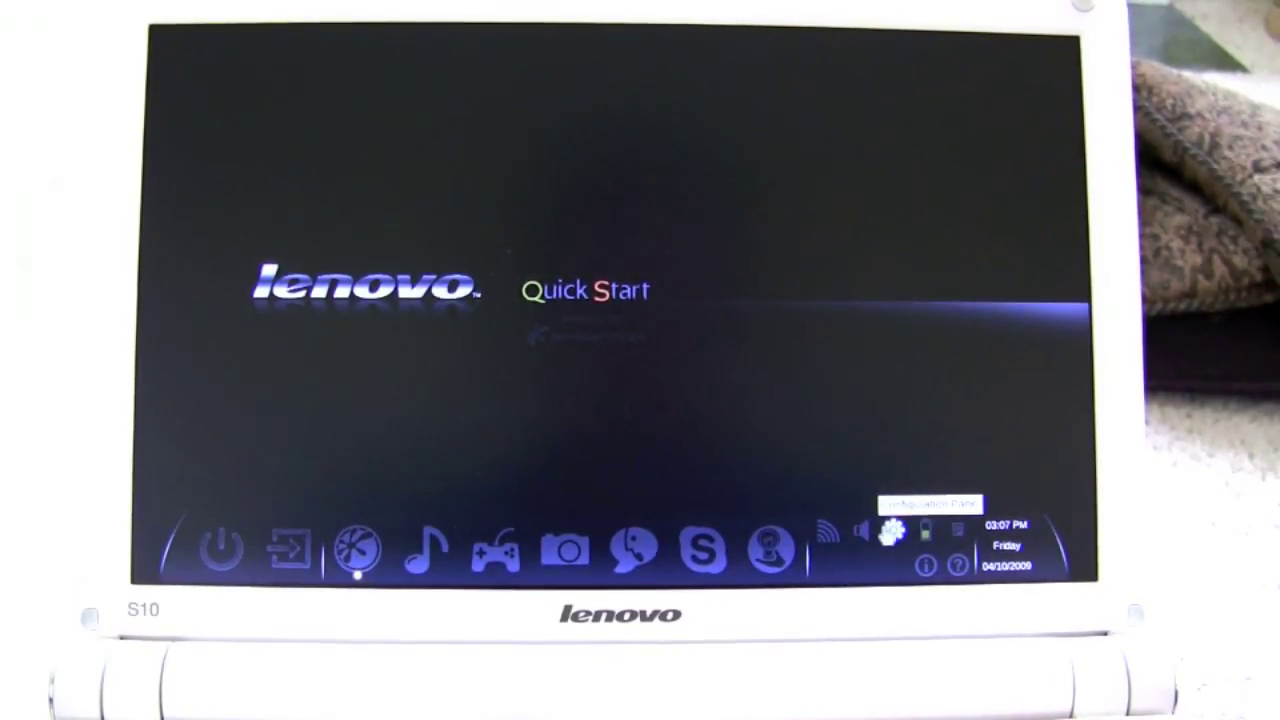
Step: Open the Configuration Panel from the launch bar gear, browse its icons, then close it
left_click(892, 533)
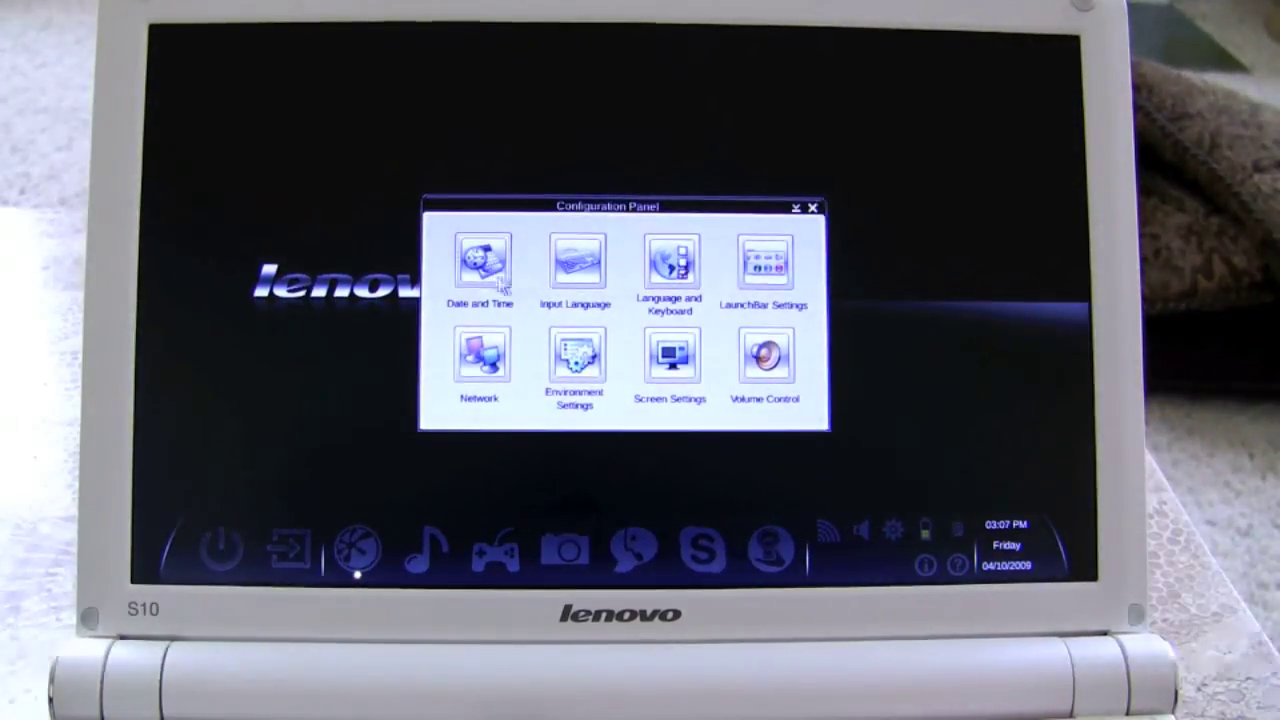
mouse_move(716, 260)
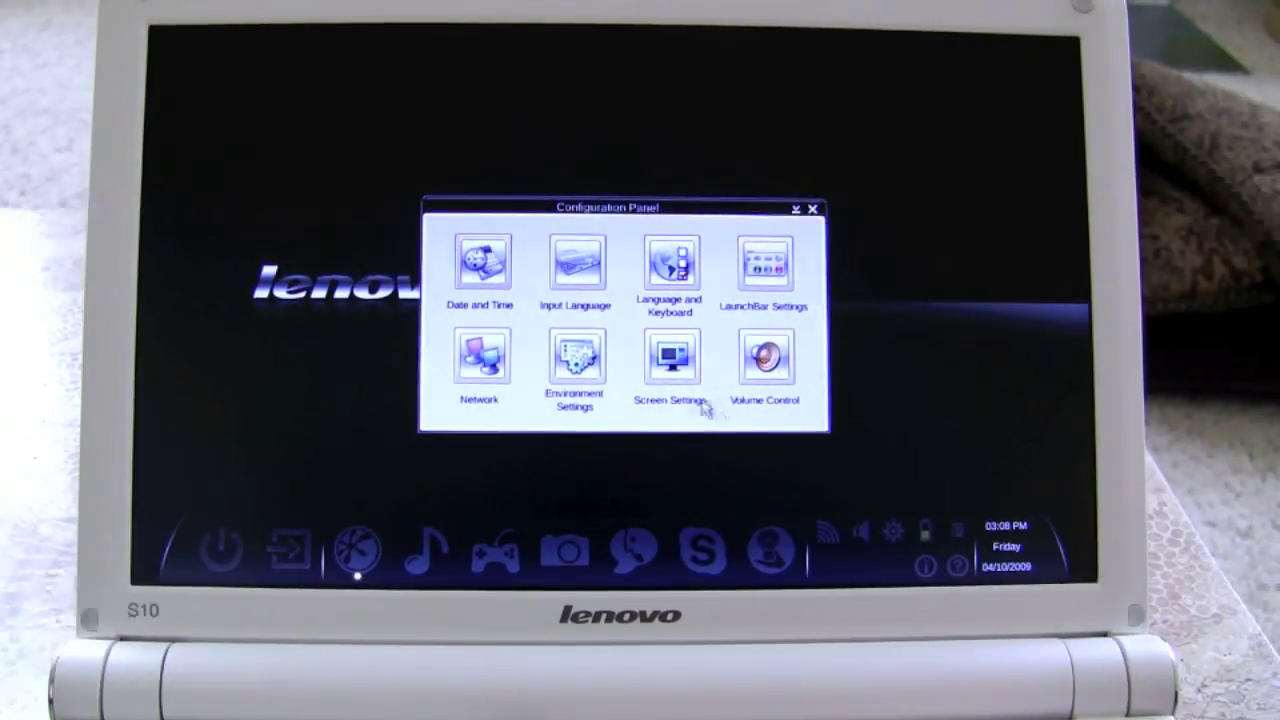
mouse_move(525, 371)
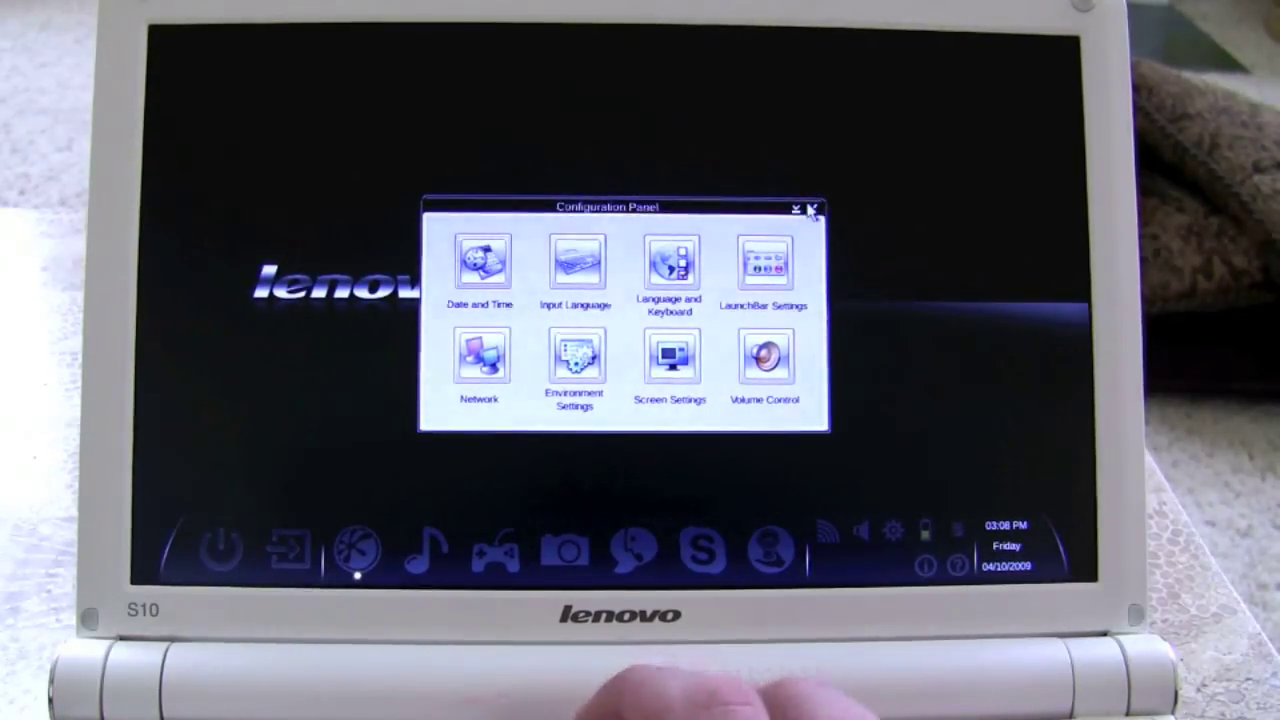
left_click(811, 207)
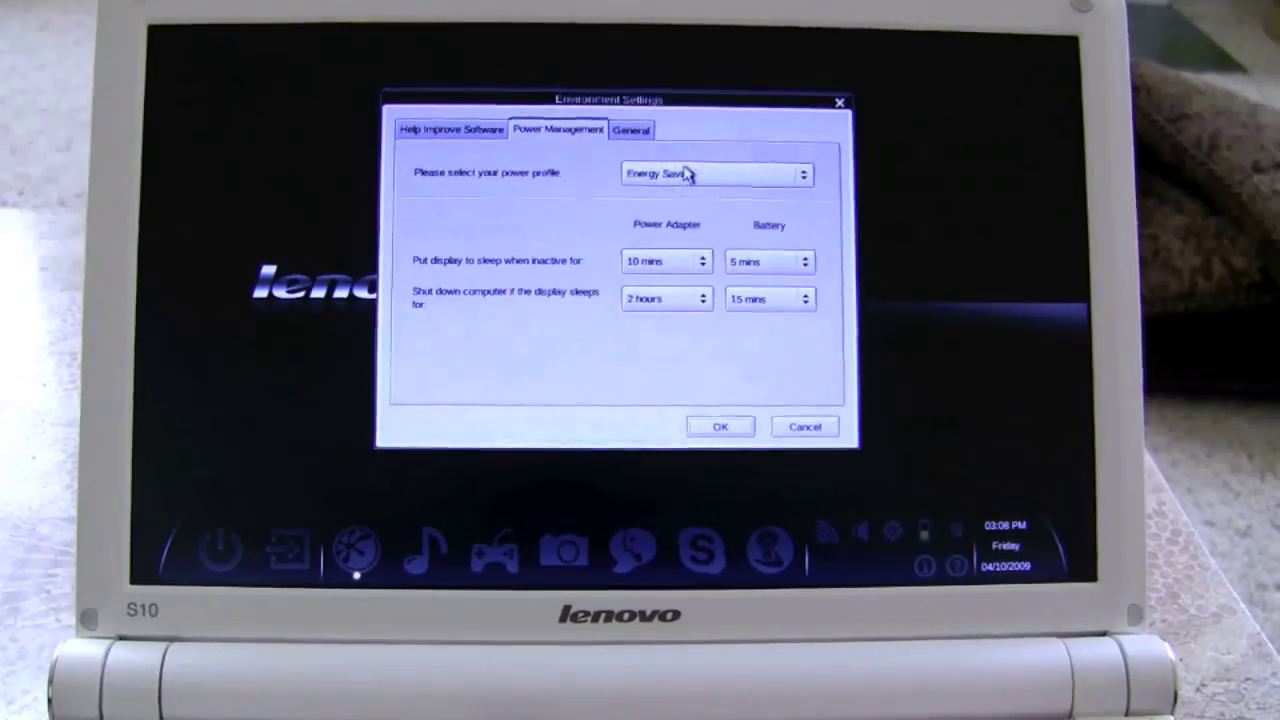
Step: Open the Power Management profile dropdown and pick a power profile
left_click(801, 173)
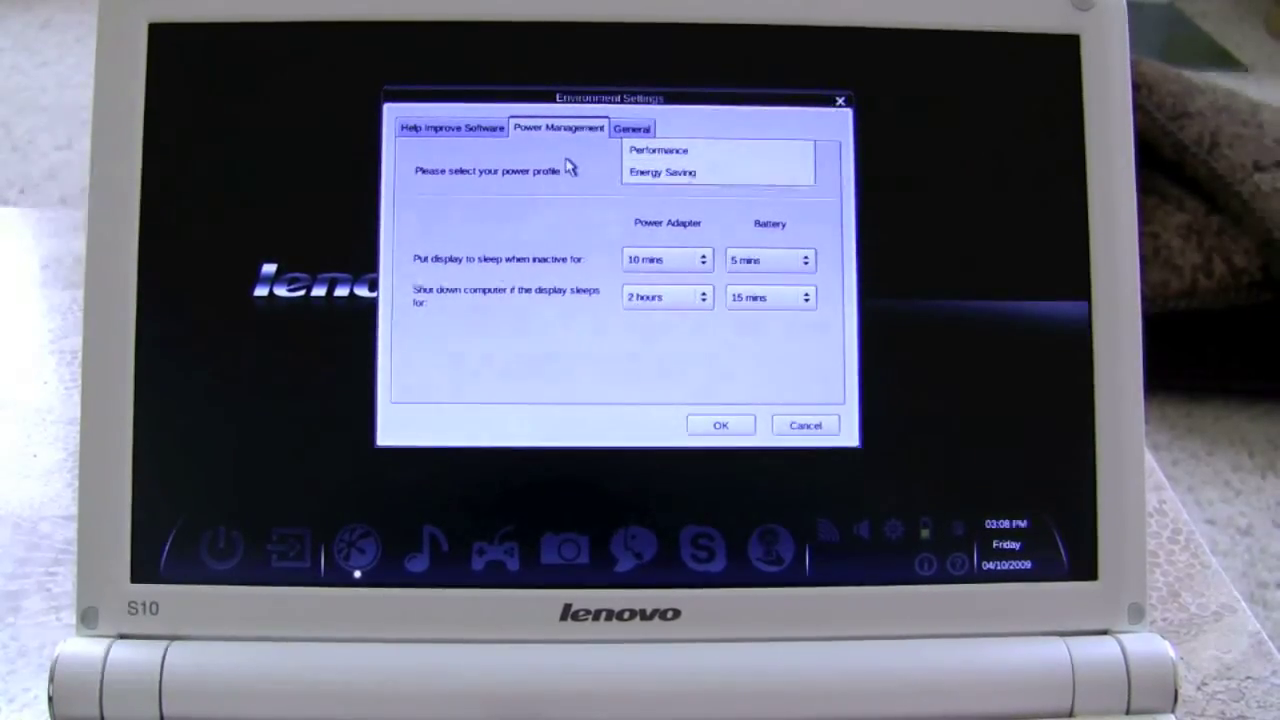
left_click(670, 172)
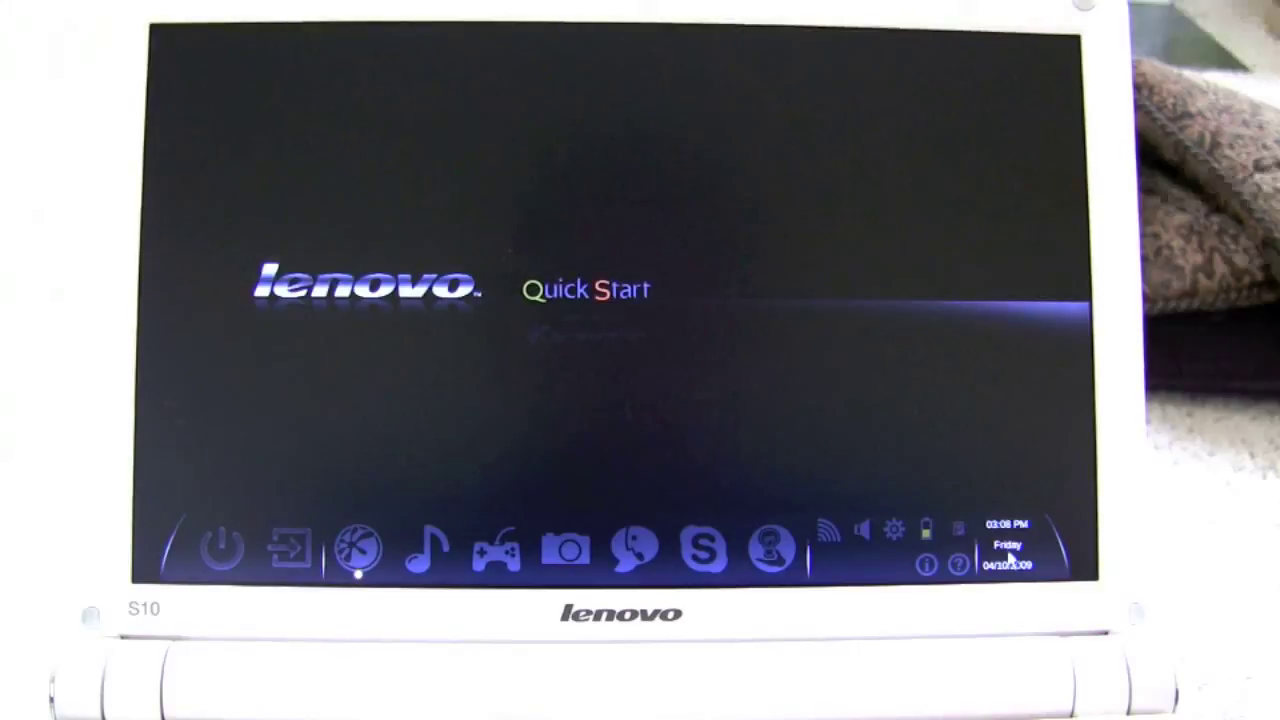
mouse_move(842, 299)
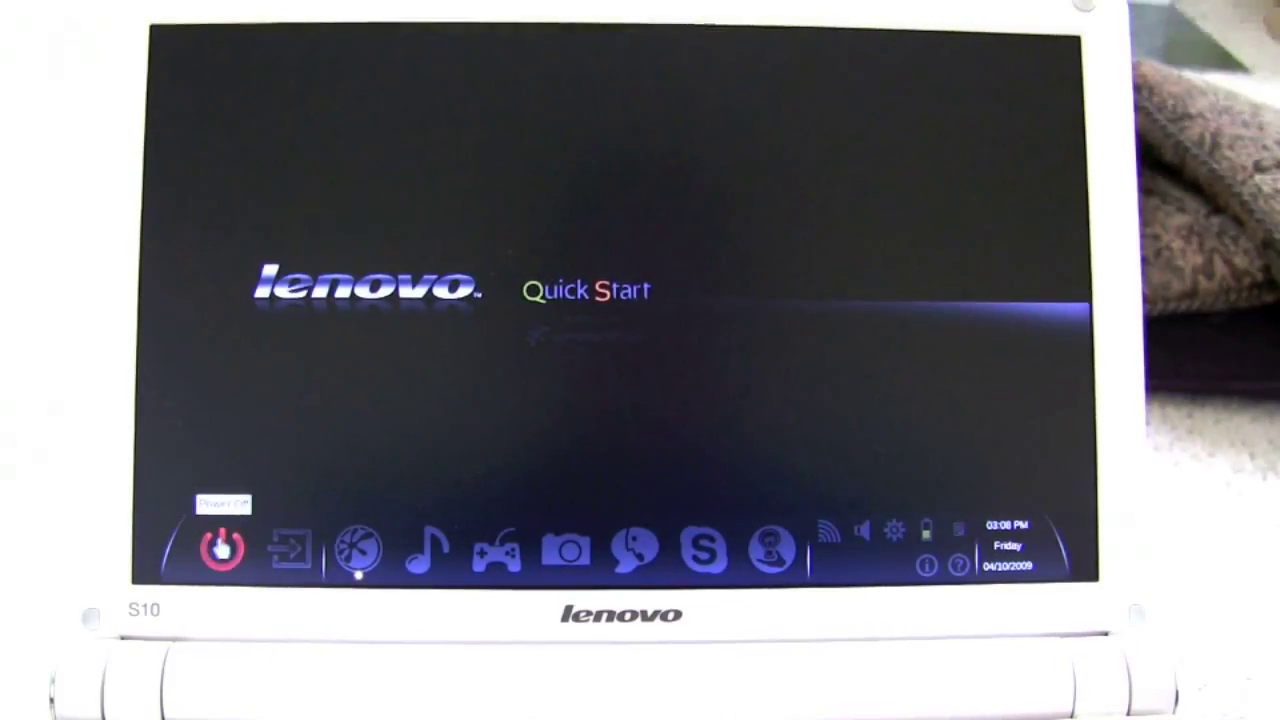
Step: Press the launch bar's Power Off button to get the shutdown confirmation
left_click(218, 547)
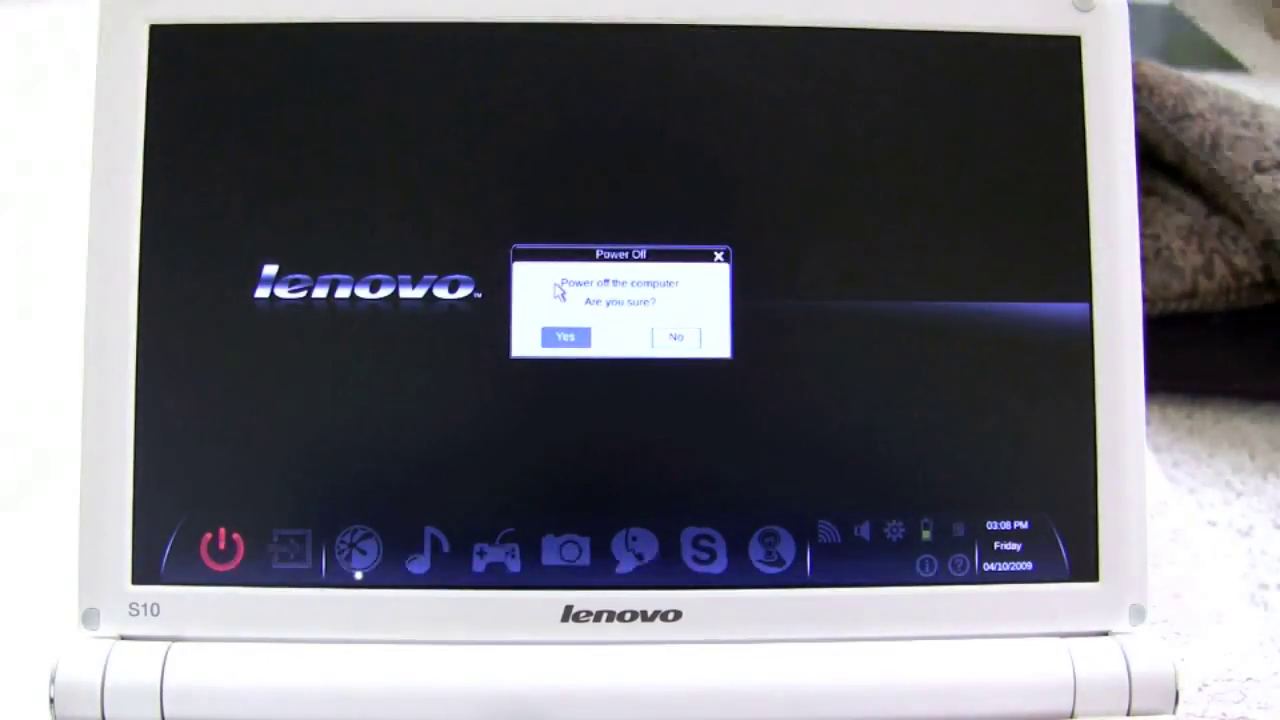